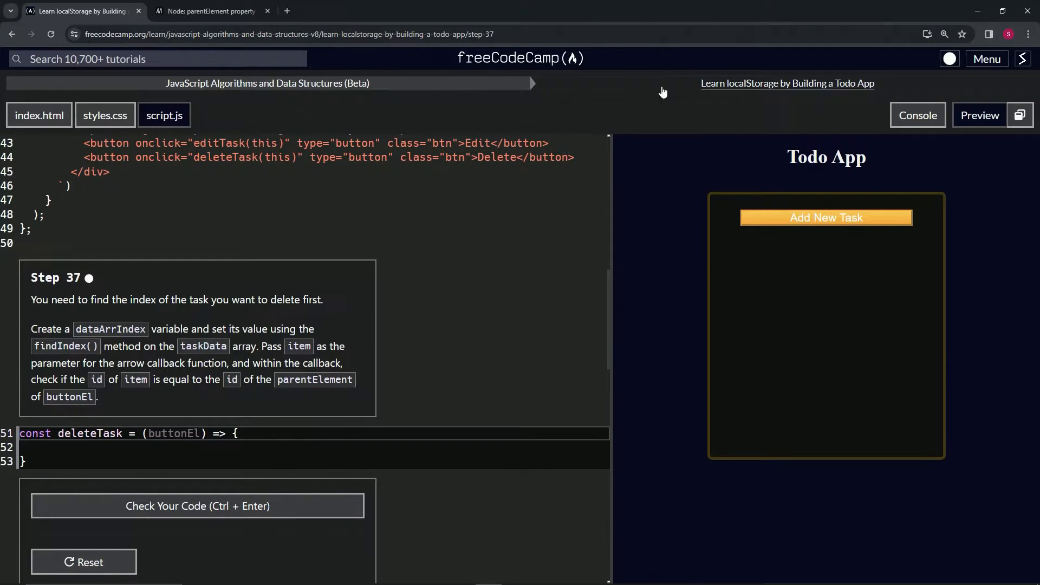
{"action": "mouse_move", "coordinate": [808, 93]}
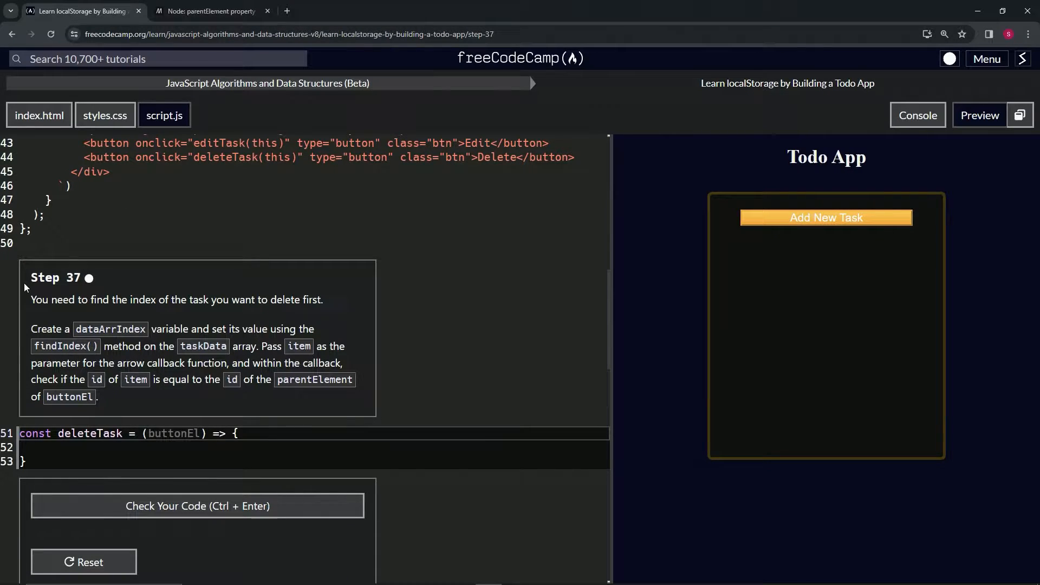
{"action": "mouse_move", "coordinate": [104, 273]}
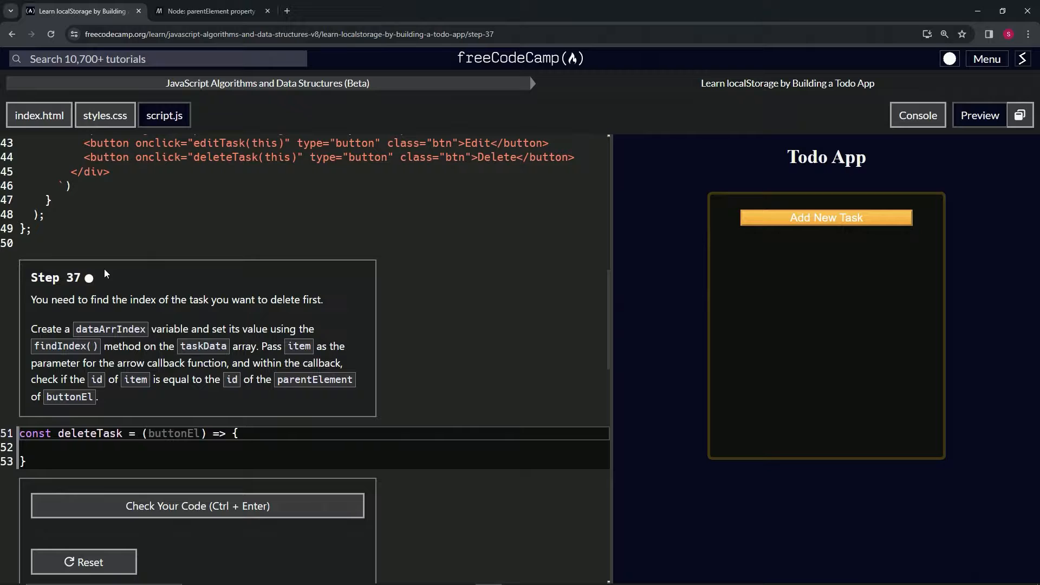
{"action": "mouse_move", "coordinate": [134, 306]}
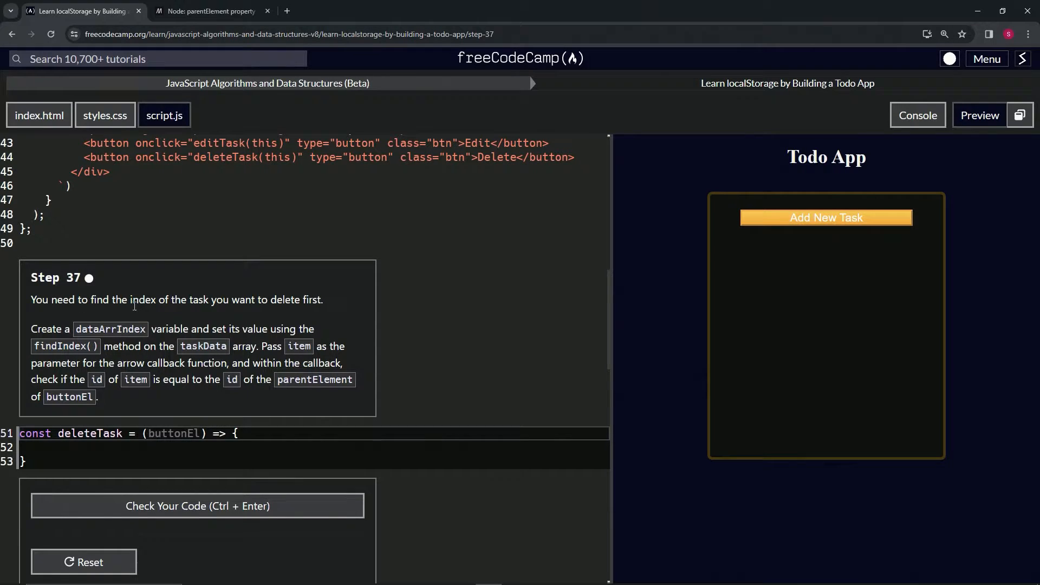
{"action": "mouse_move", "coordinate": [312, 313]}
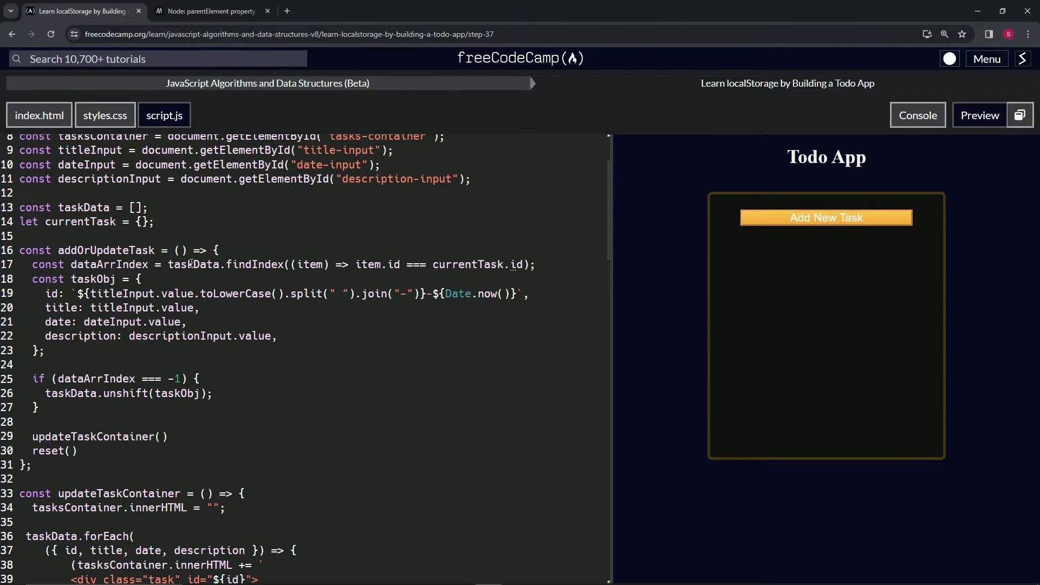
- Add 'const dataArrIndex = taskData.findIndex((item) => item.id === currentTask.id);' inside deleteTask
{"action": "double_click", "coordinate": [192, 265]}
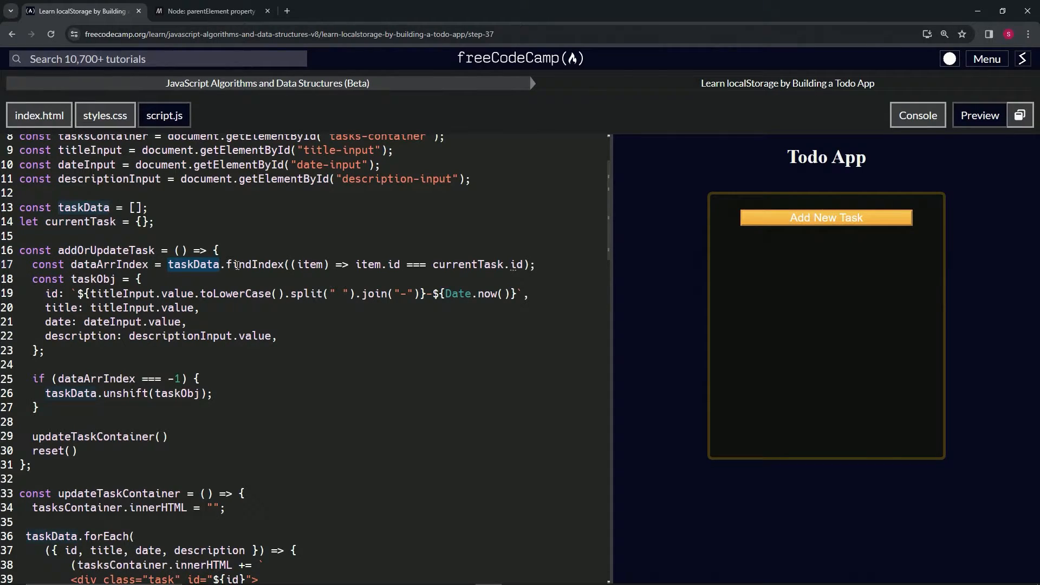
{"action": "triple_click", "coordinate": [237, 265]}
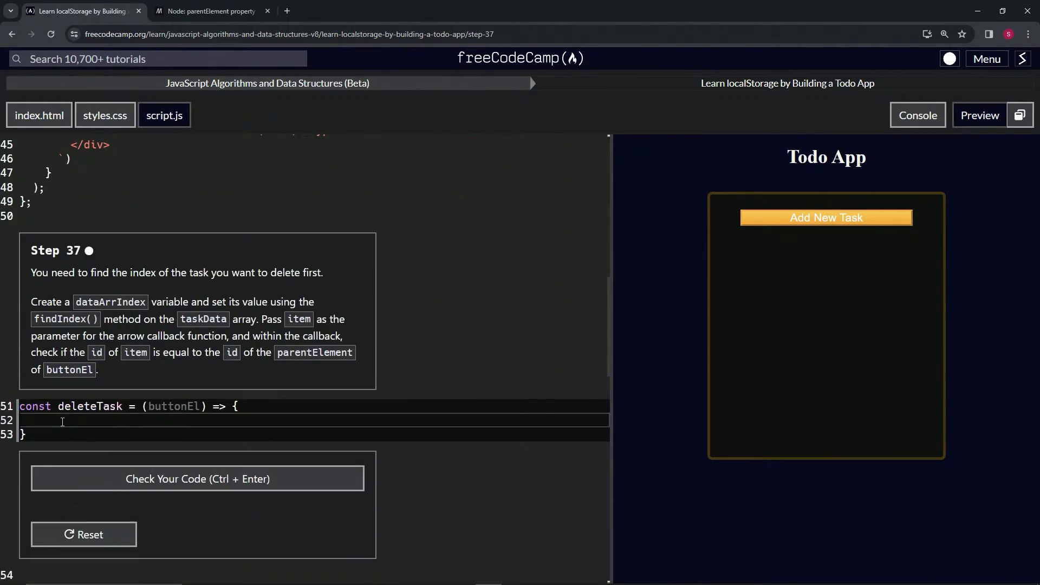
{"action": "type", "text": "const dataArrIndex = taskData.findIndex((item) => item.id === currentTask.id);"}
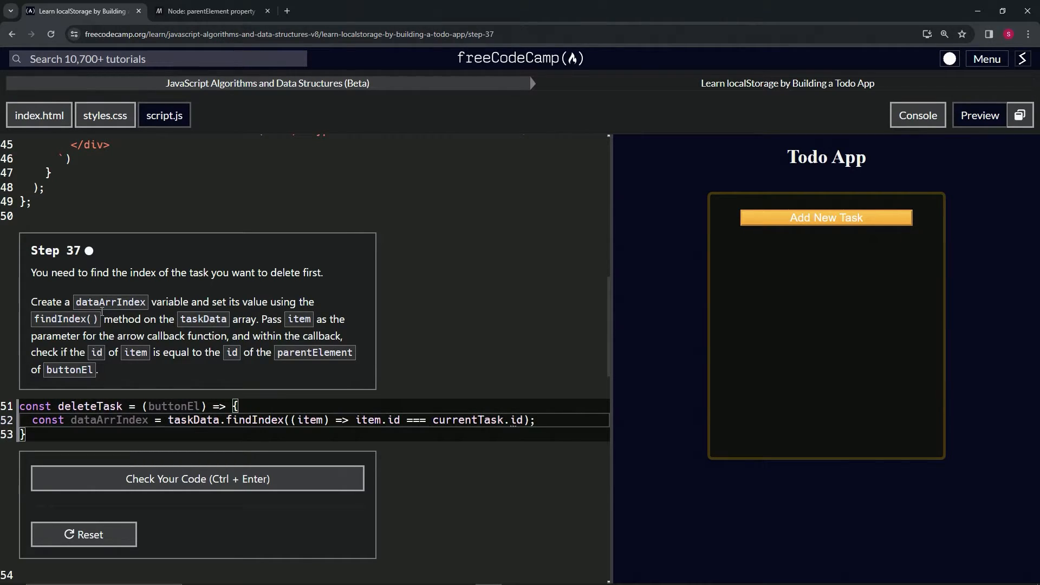
{"action": "mouse_move", "coordinate": [325, 347]}
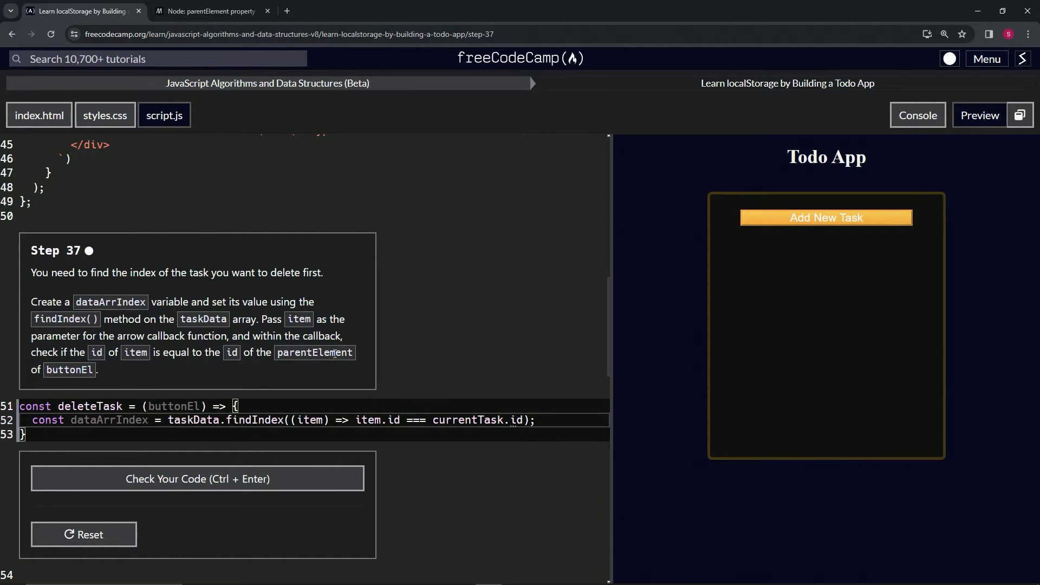
- Show the MDN Node: parentElement property reference article
{"action": "left_click", "coordinate": [209, 11]}
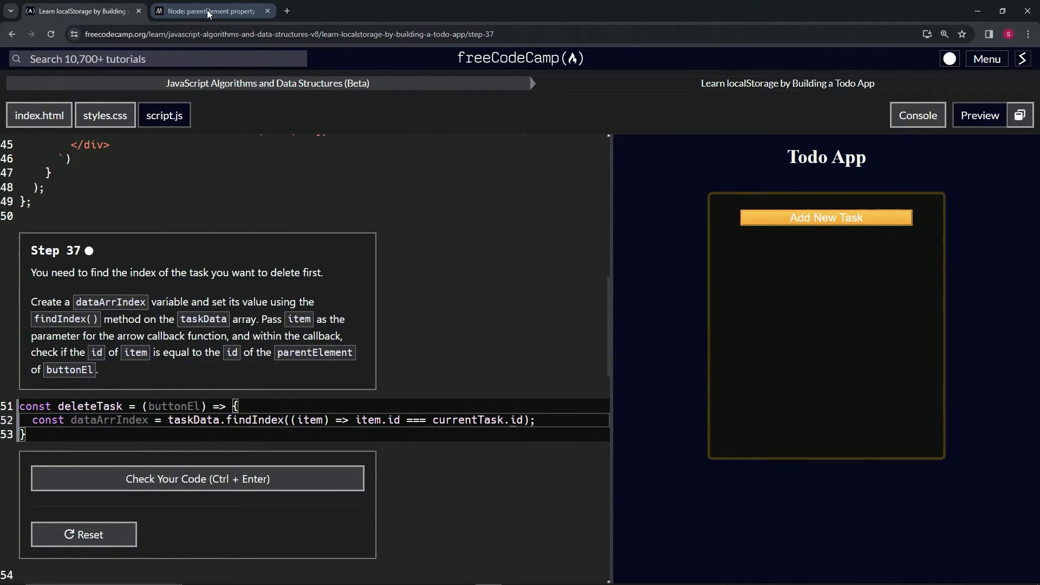
{"action": "left_click", "coordinate": [210, 11]}
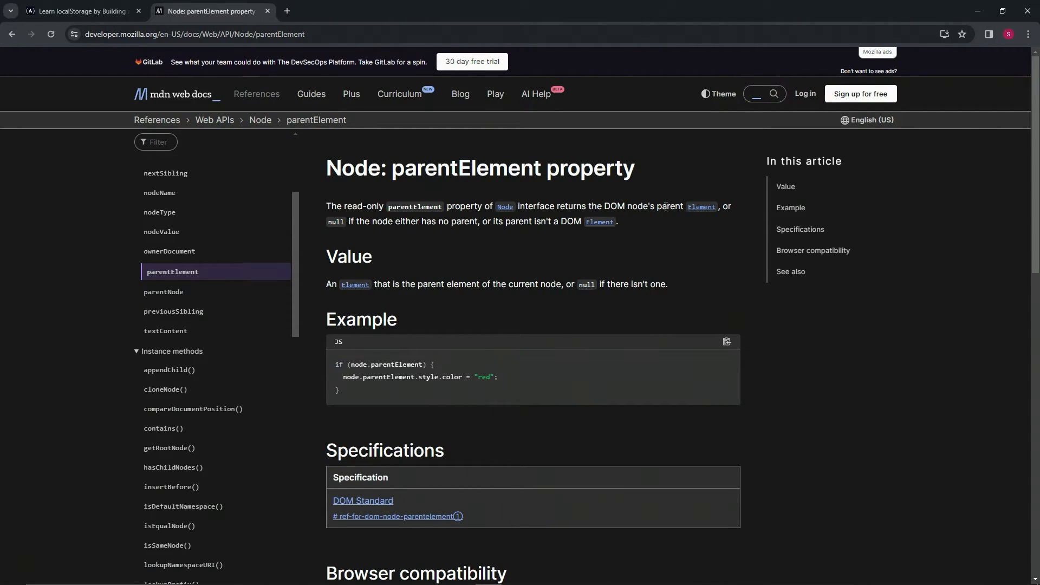
{"action": "mouse_move", "coordinate": [392, 235]}
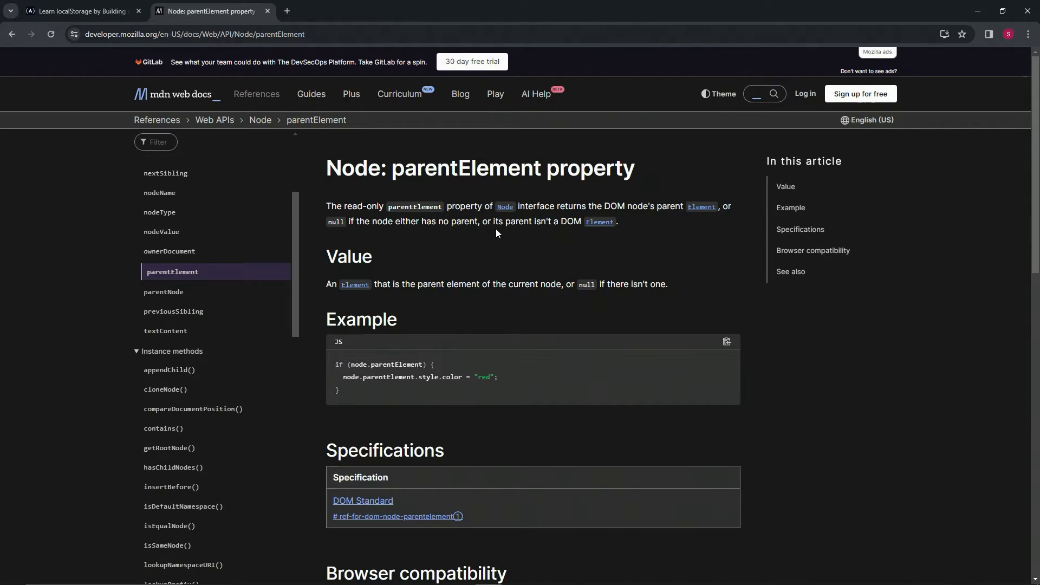
{"action": "mouse_move", "coordinate": [591, 233]}
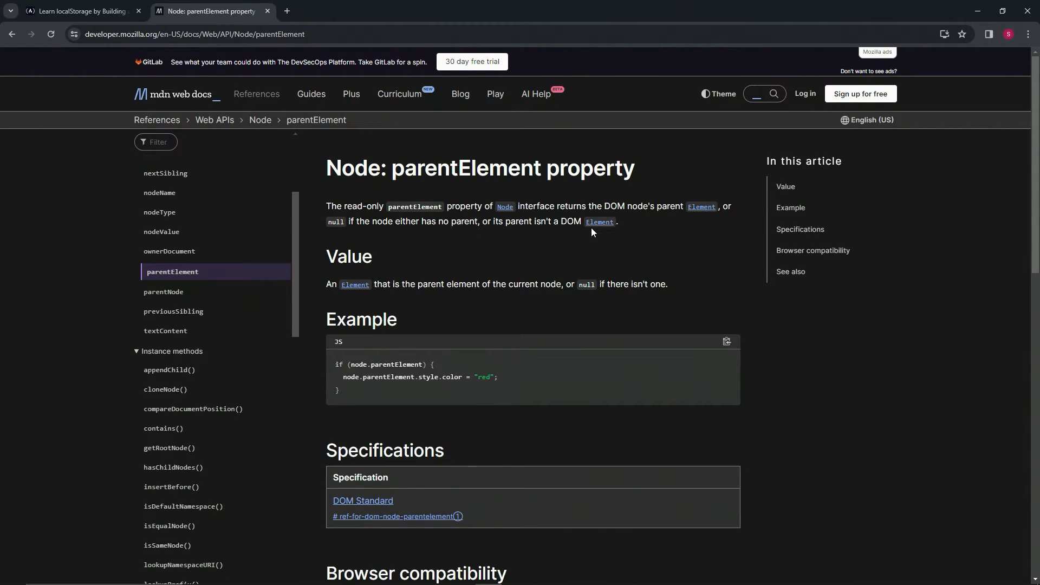
{"action": "mouse_move", "coordinate": [453, 259]}
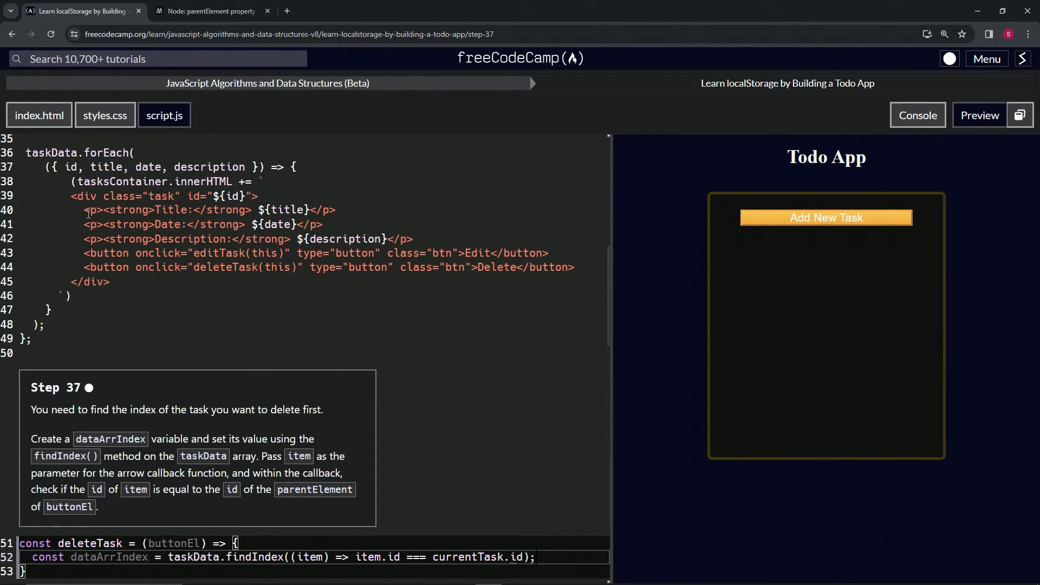
{"action": "mouse_move", "coordinate": [84, 211]}
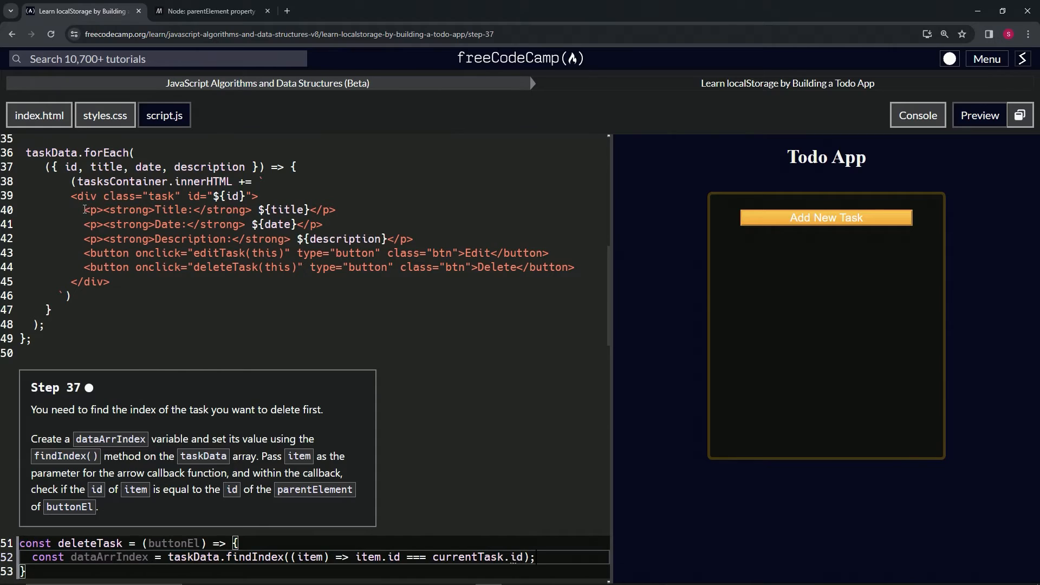
- Bring the freeCodeCamp editor back to the div class="task" template in updateTaskContainer
{"action": "left_click", "coordinate": [117, 224]}
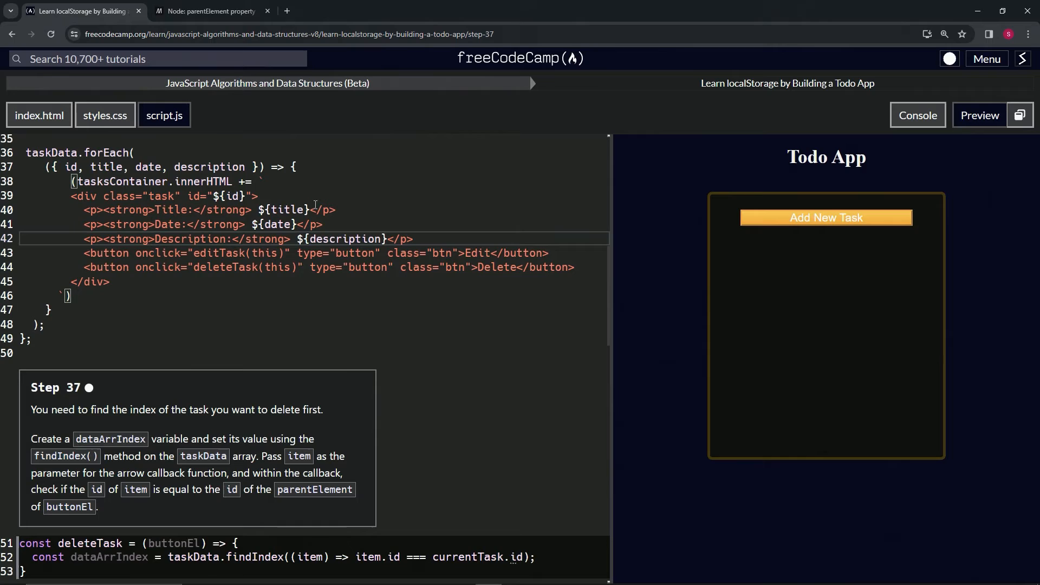
- Change the findIndex comparison to item.id === buttonEl.parentElement.id
{"action": "scroll", "scroll_direction": "down", "scroll_amount": 3}
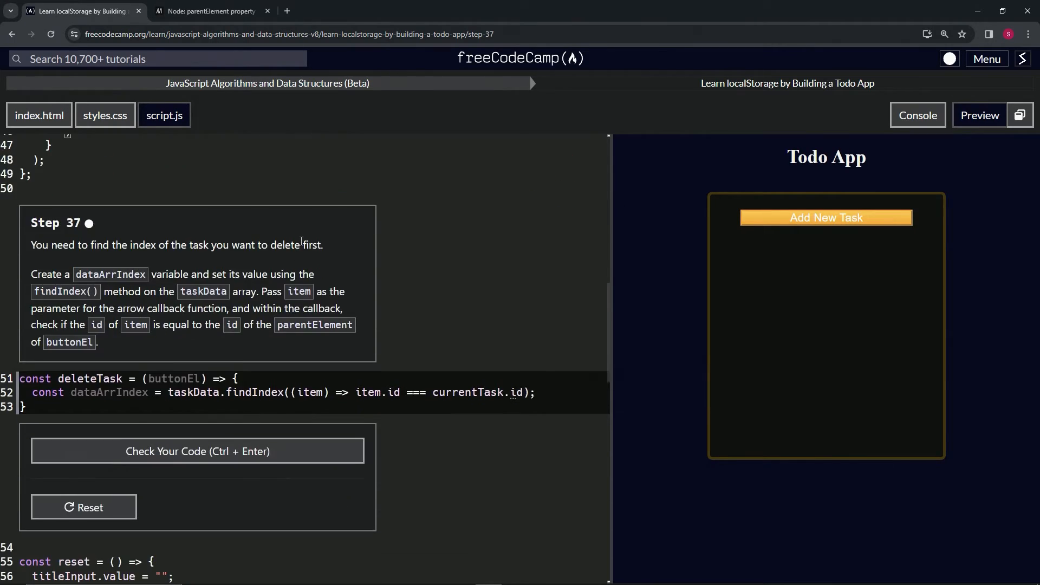
{"action": "double_click", "coordinate": [486, 392]}
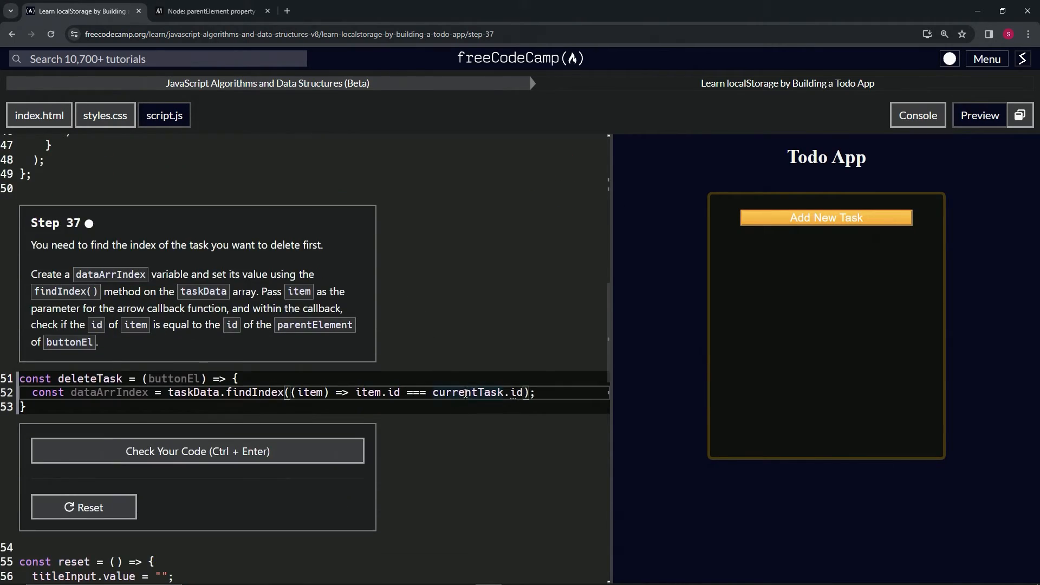
{"action": "double_click", "coordinate": [466, 393]}
{"action": "type", "text": "buttonEl"}
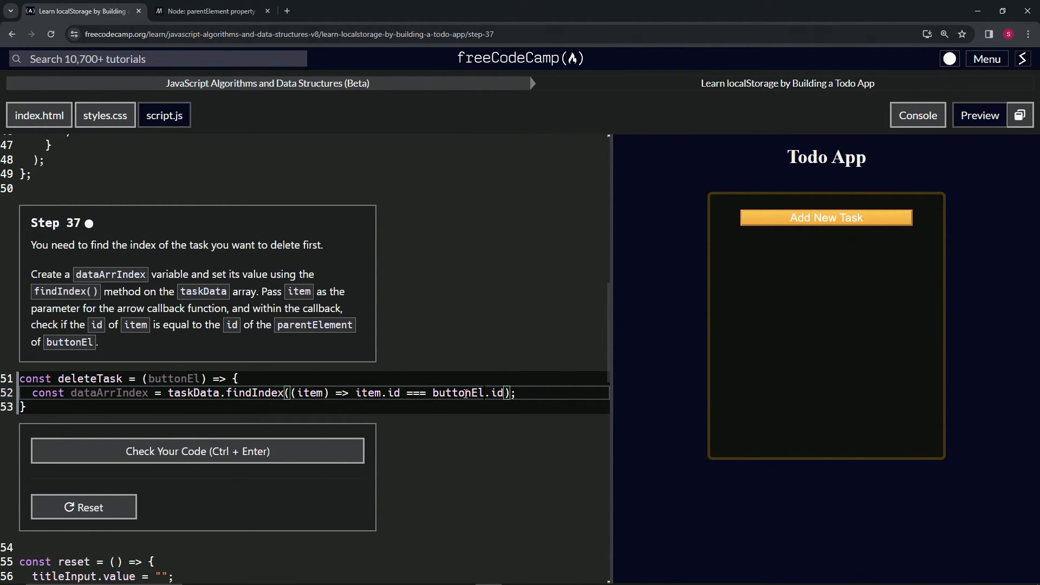
{"action": "type", "text": ".parentElement."}
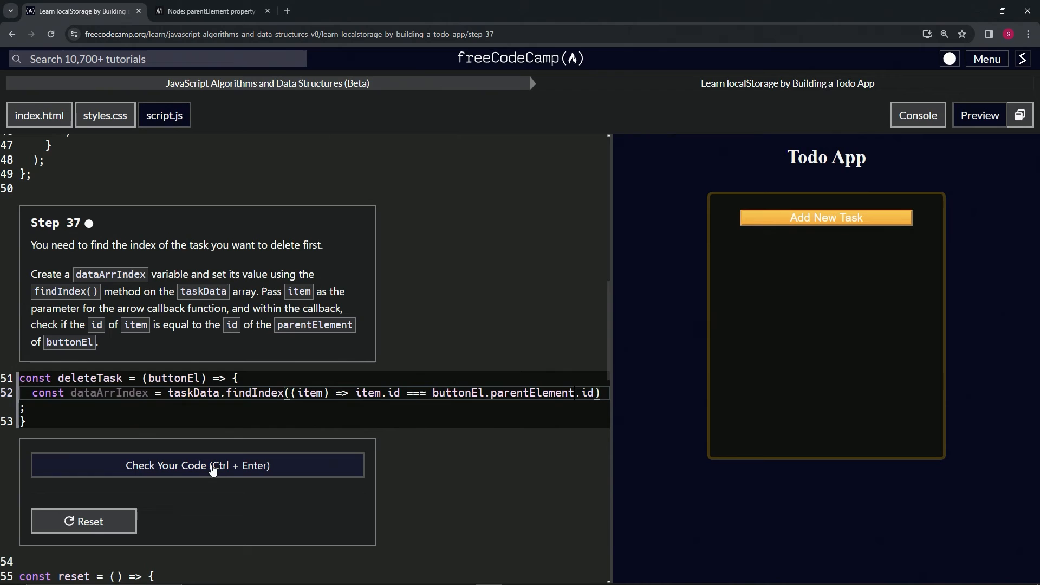
- Check the code so step 37 passes and submit to reach step 38
{"action": "left_click", "coordinate": [197, 465]}
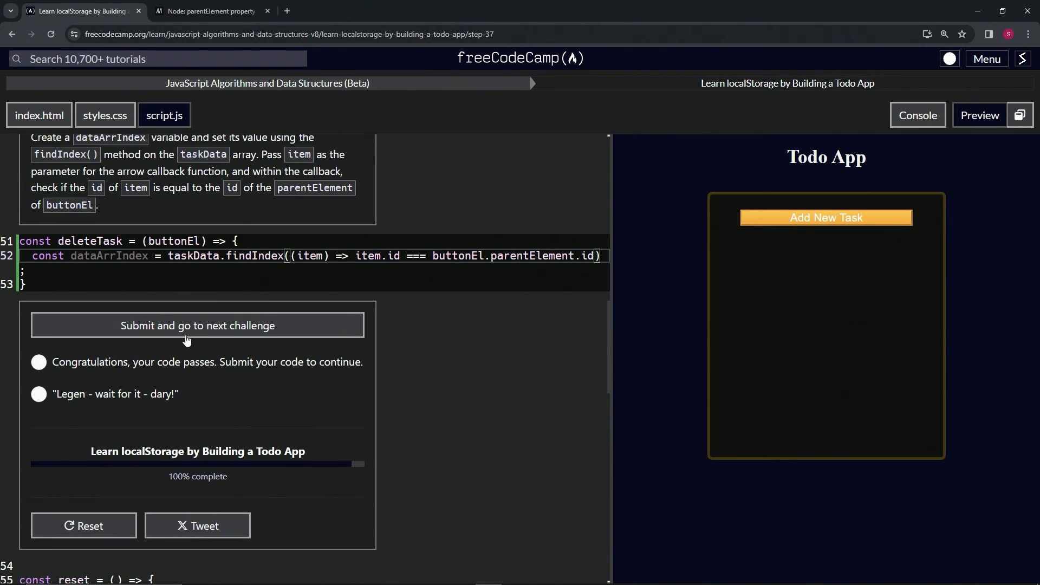
{"action": "left_click", "coordinate": [197, 325]}
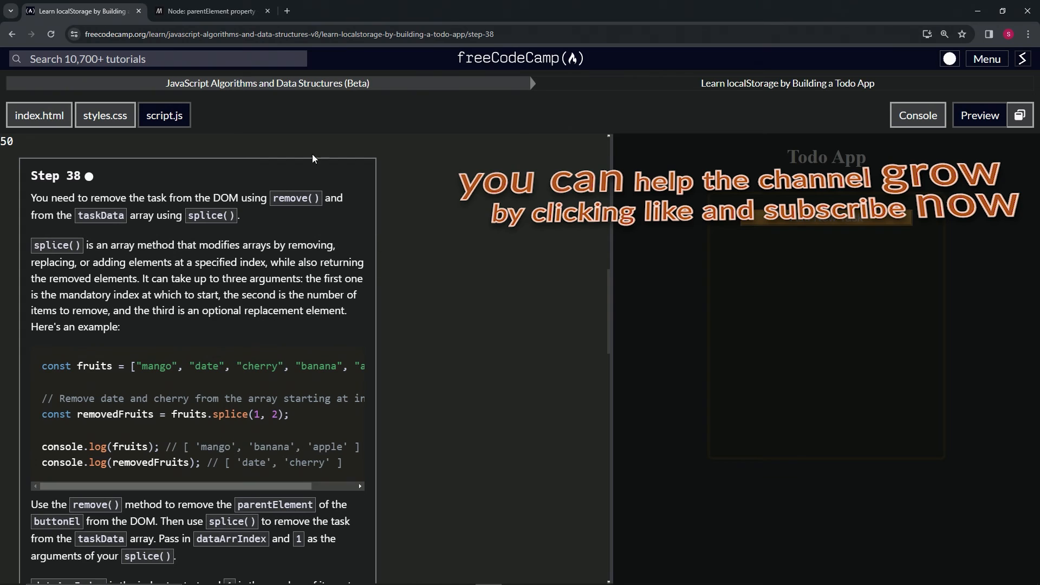
{"action": "mouse_move", "coordinate": [41, 184]}
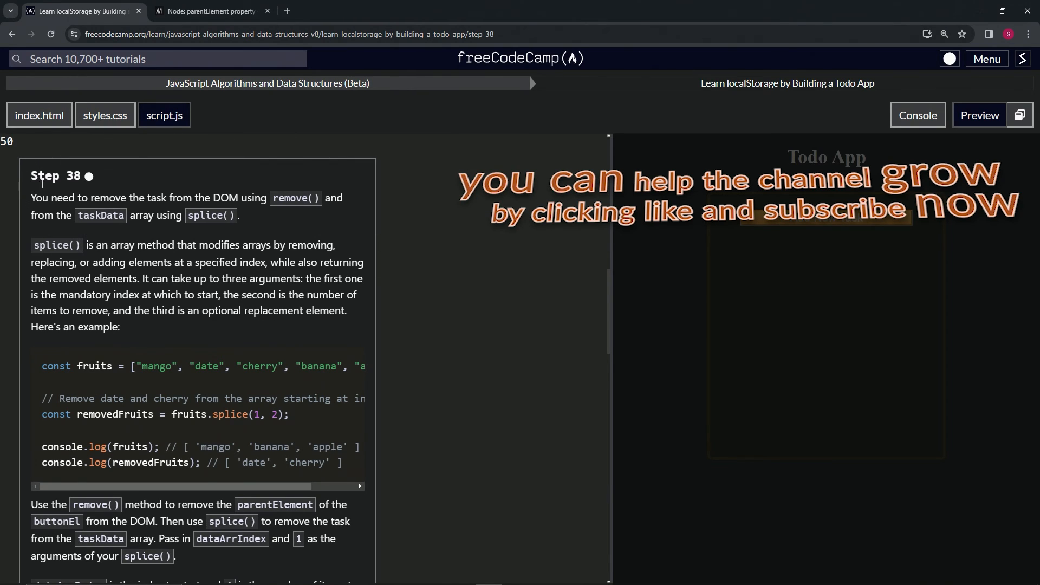